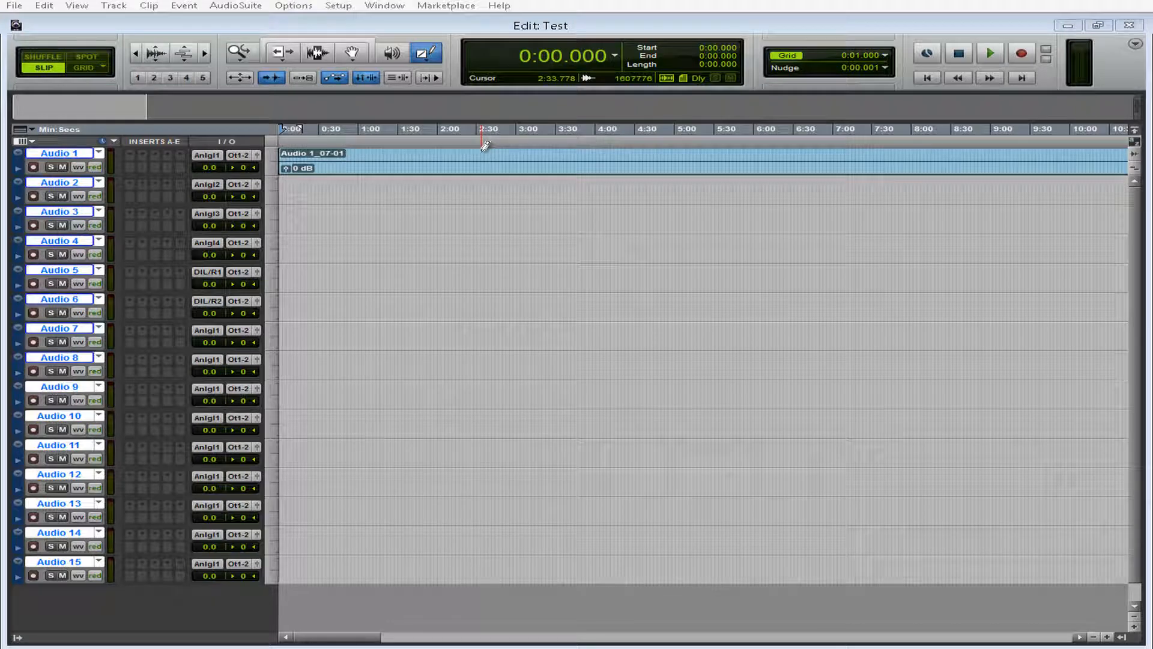
- Start session playback and watch CPU load across the four cores in System Usage
{"action": "left_click", "coordinate": [343, 137]}
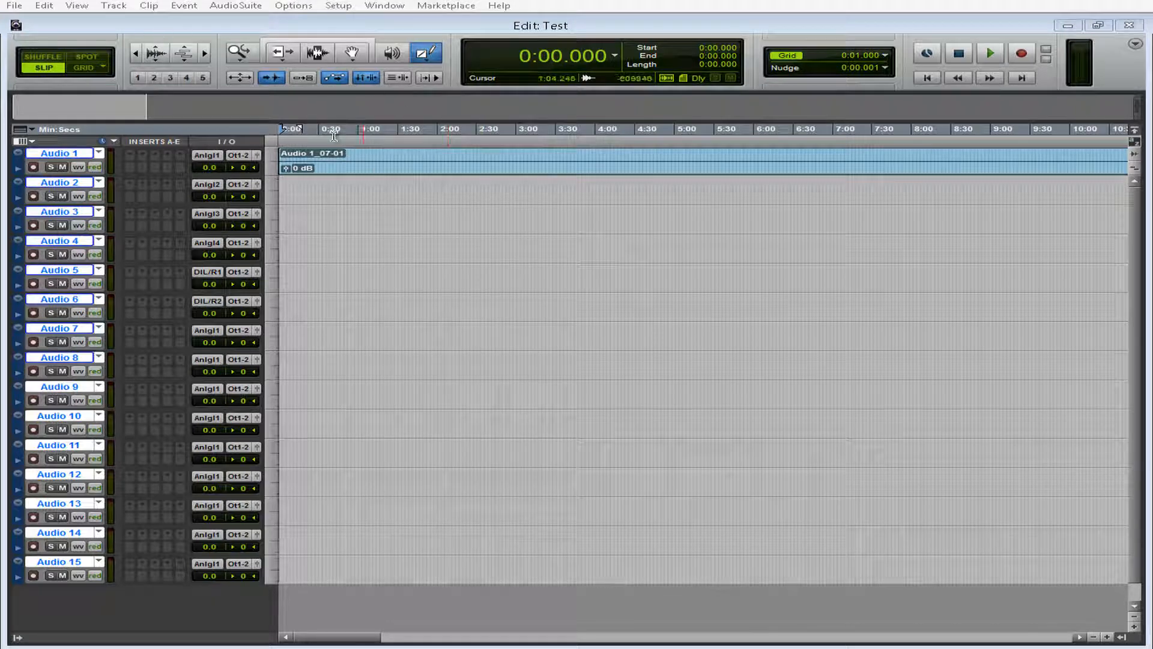
{"action": "left_click", "coordinate": [155, 155]}
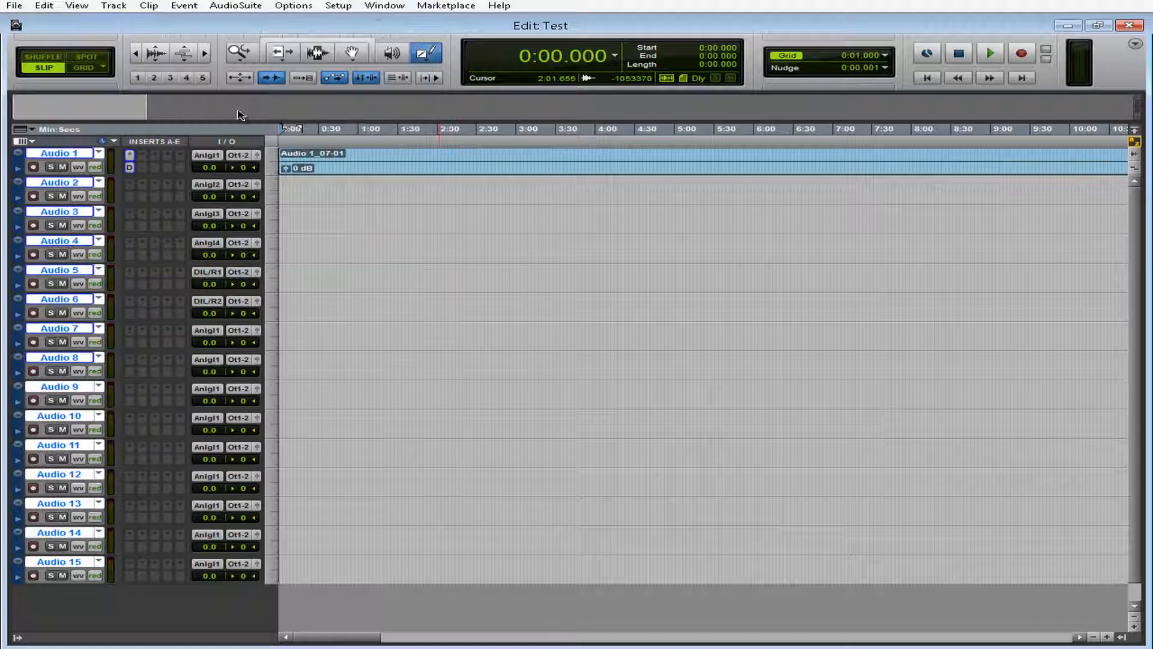
{"action": "left_click", "coordinate": [130, 155]}
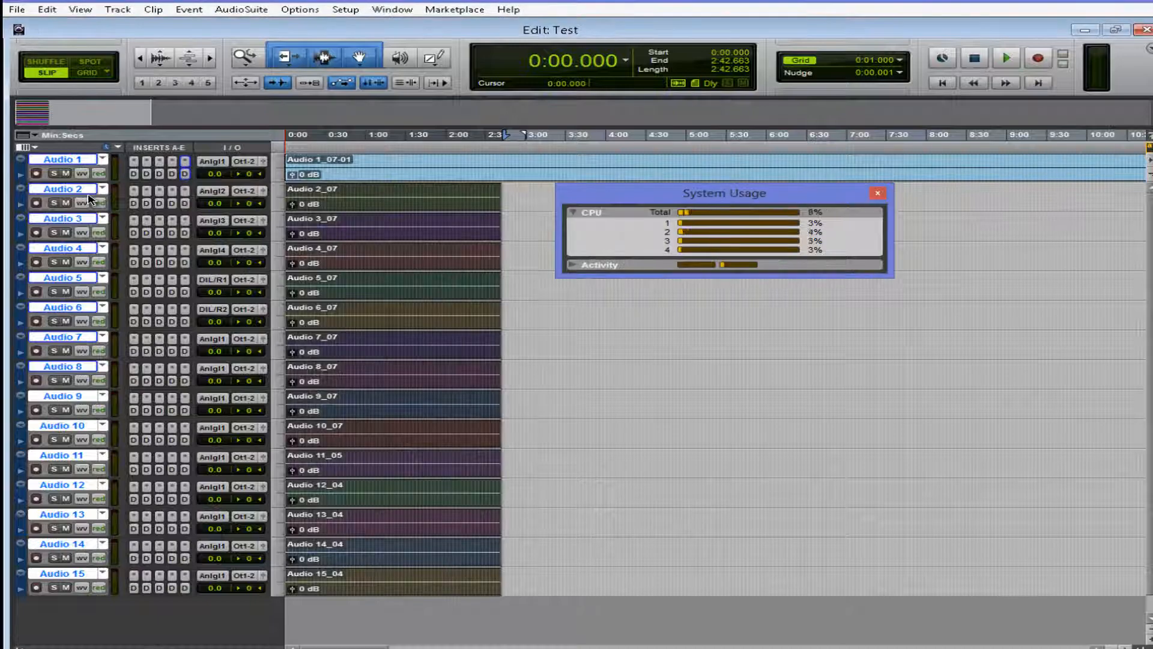
{"action": "left_click", "coordinate": [1006, 58]}
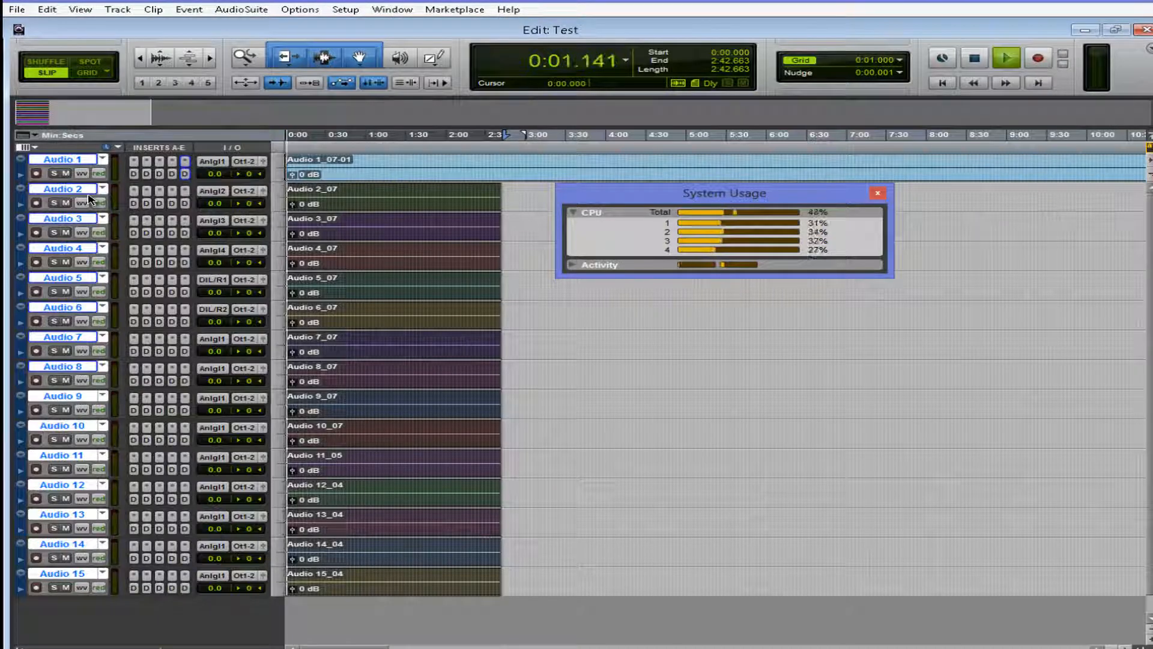
{"action": "left_click", "coordinate": [942, 83]}
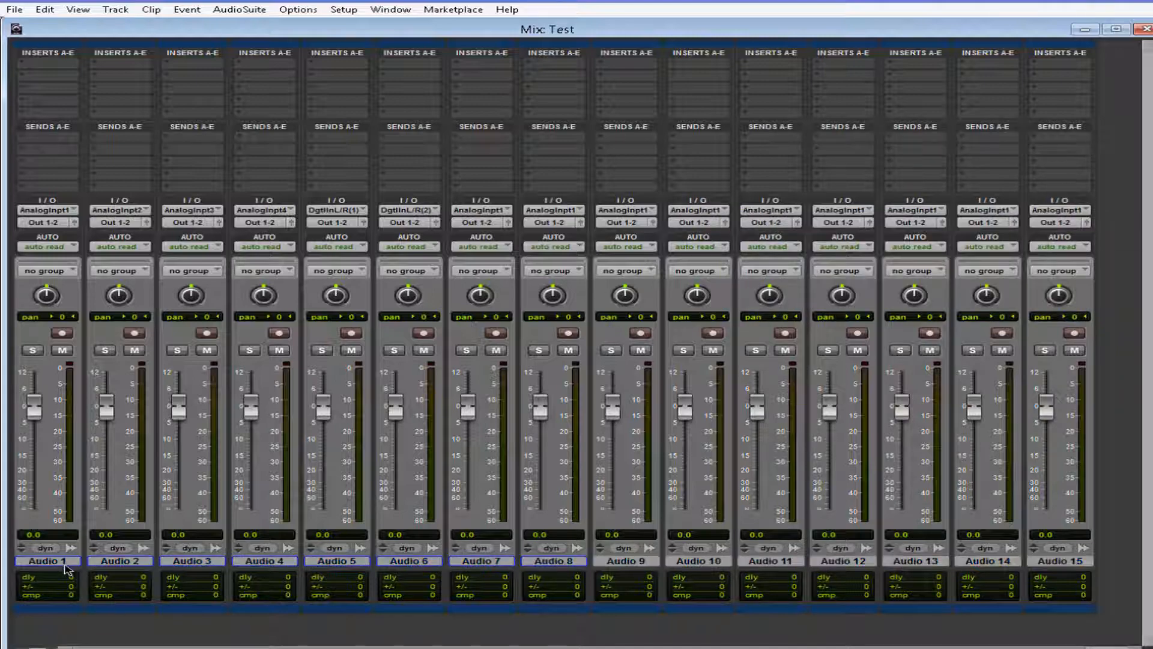
{"action": "mouse_move", "coordinate": [174, 456]}
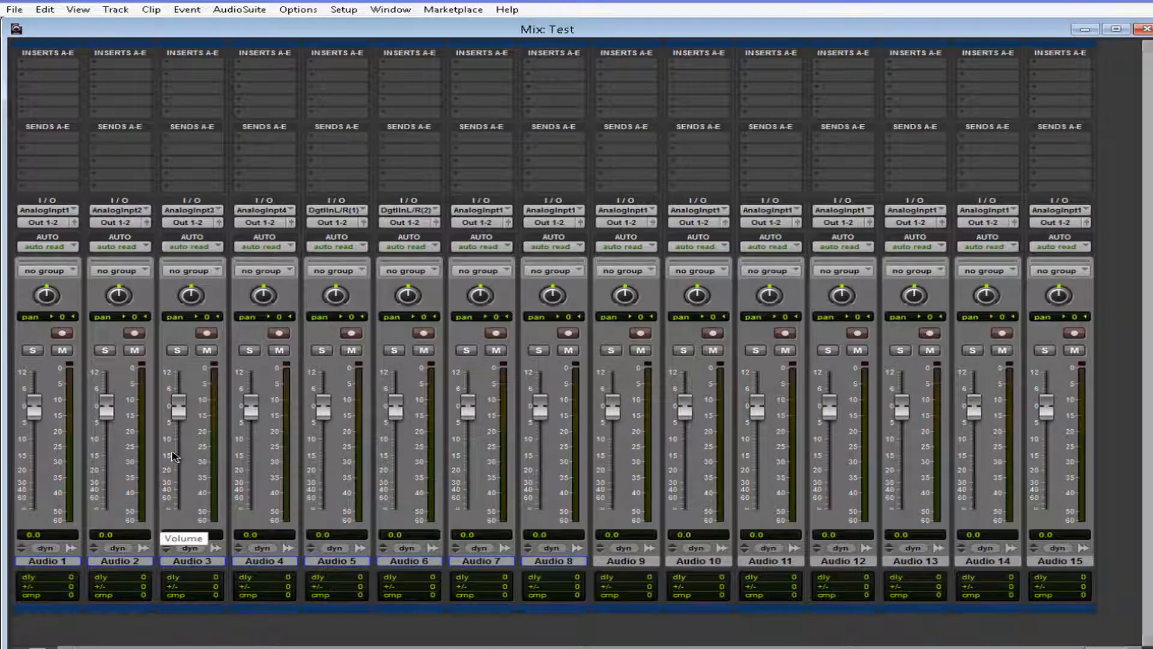
{"action": "mouse_move", "coordinate": [133, 377]}
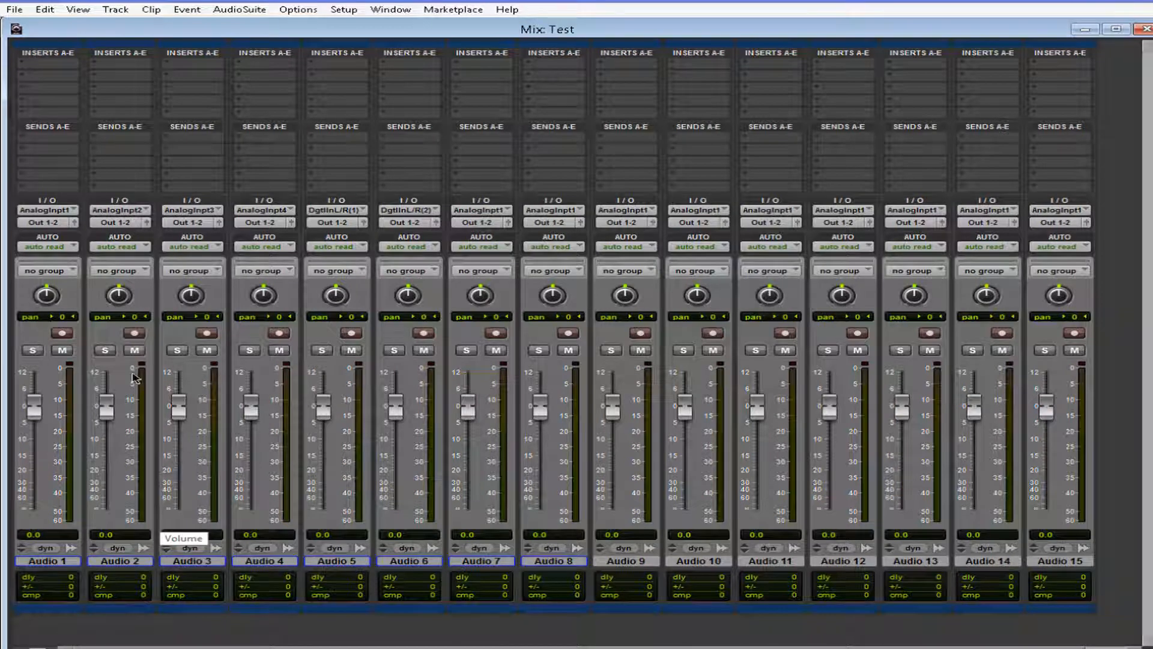
{"action": "mouse_move", "coordinate": [336, 311]}
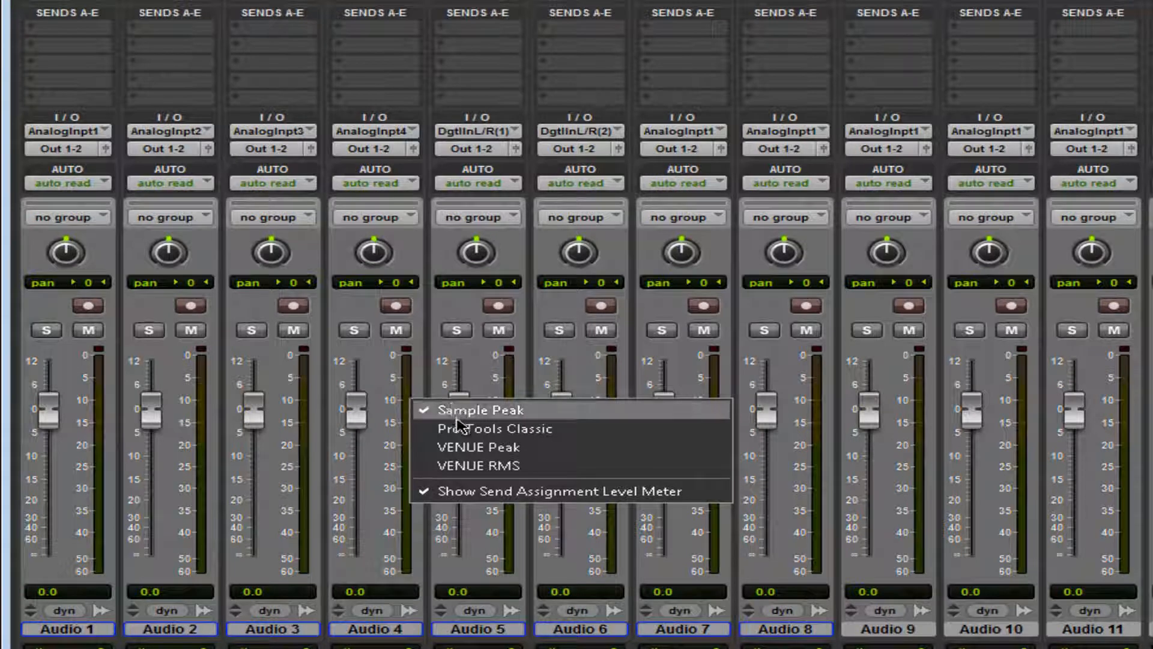
- Switch the channel meters to VENUE Peak, then to VENUE RMS
{"action": "left_click", "coordinate": [490, 429]}
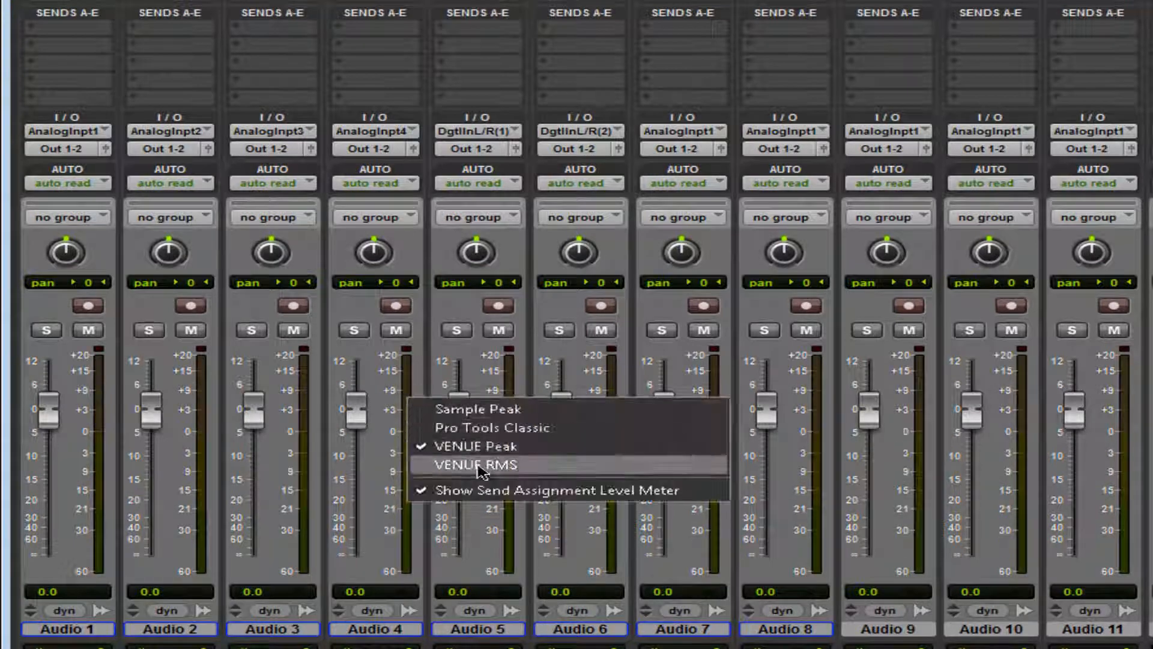
{"action": "left_click", "coordinate": [477, 464]}
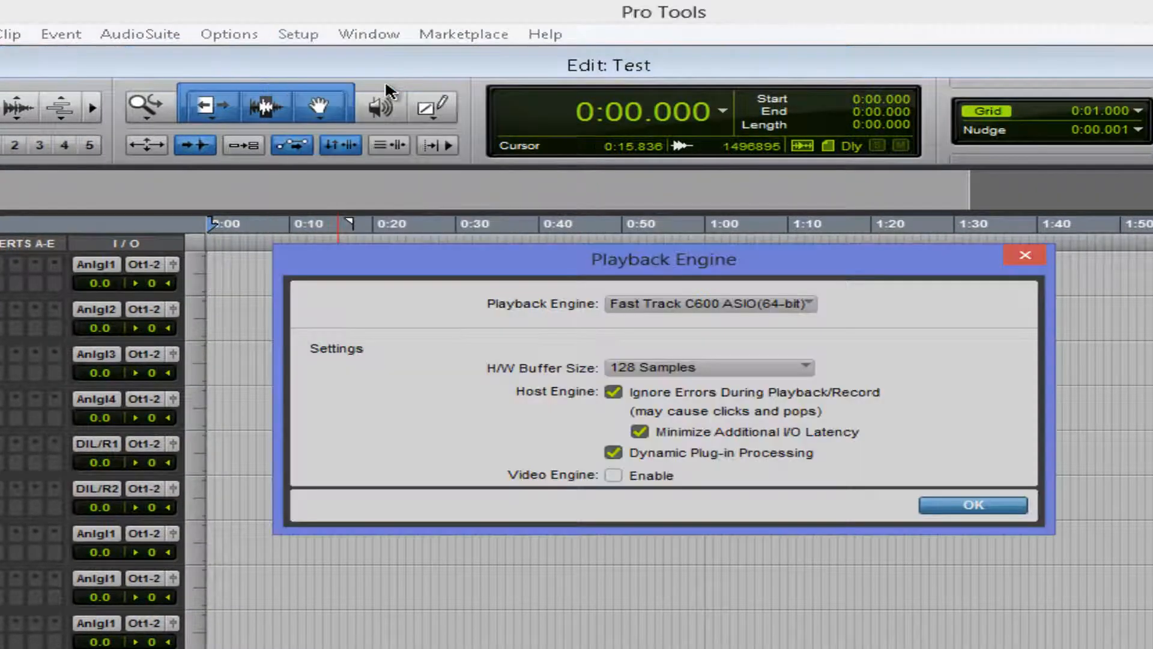
{"action": "mouse_move", "coordinate": [772, 437]}
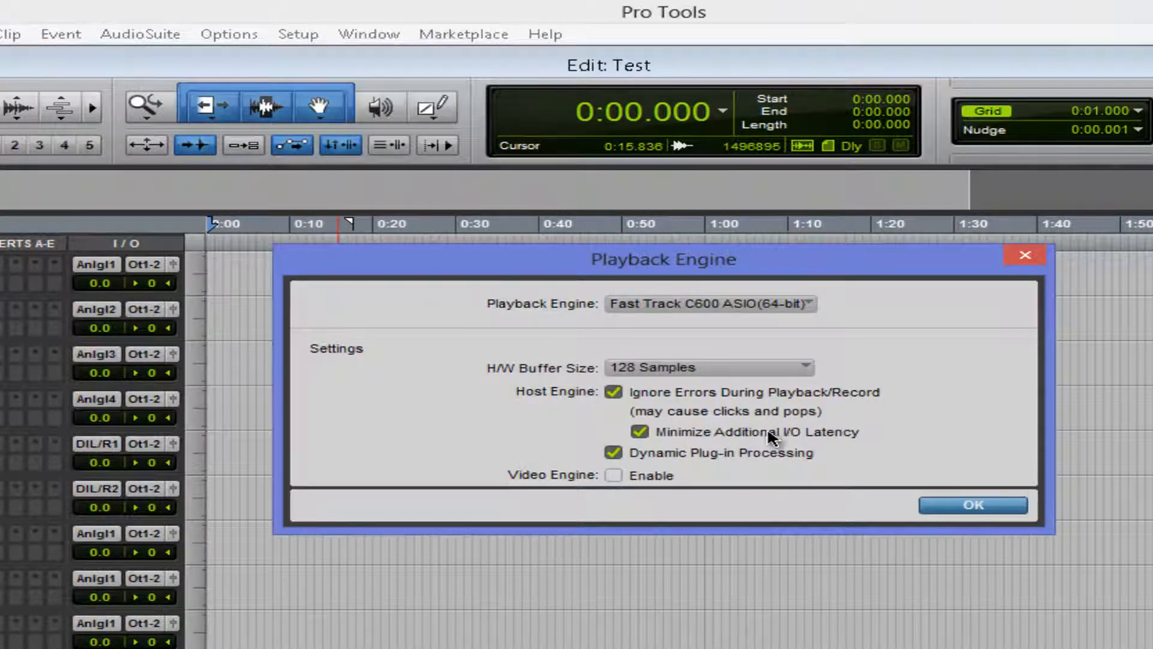
{"action": "mouse_move", "coordinate": [596, 412]}
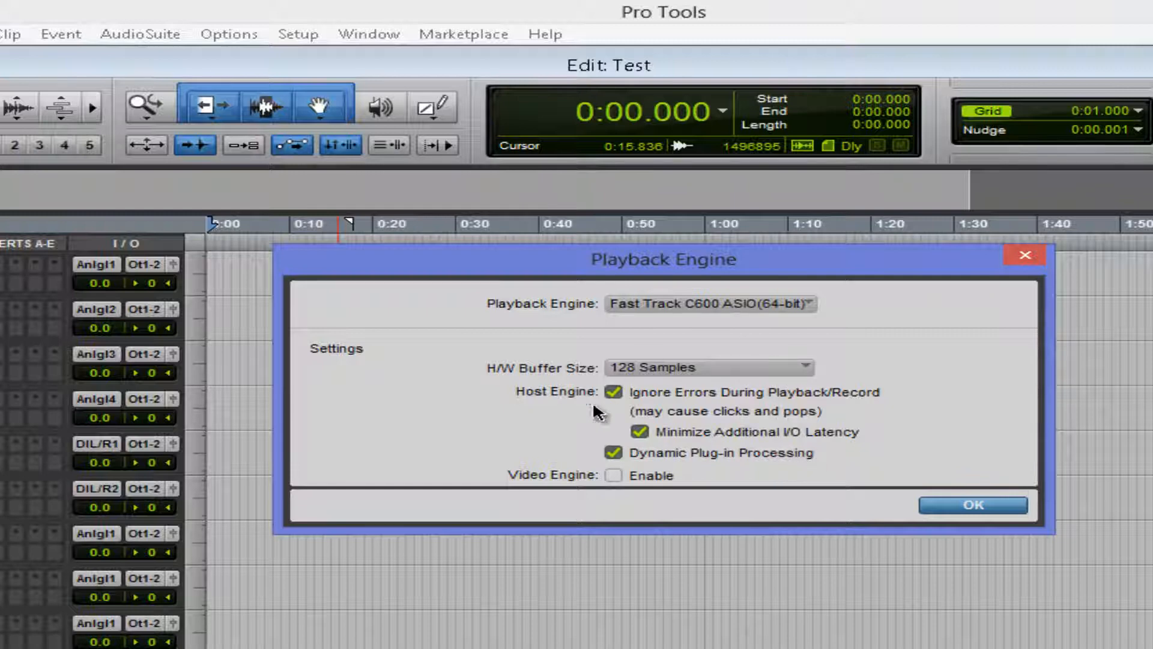
{"action": "mouse_move", "coordinate": [418, 491]}
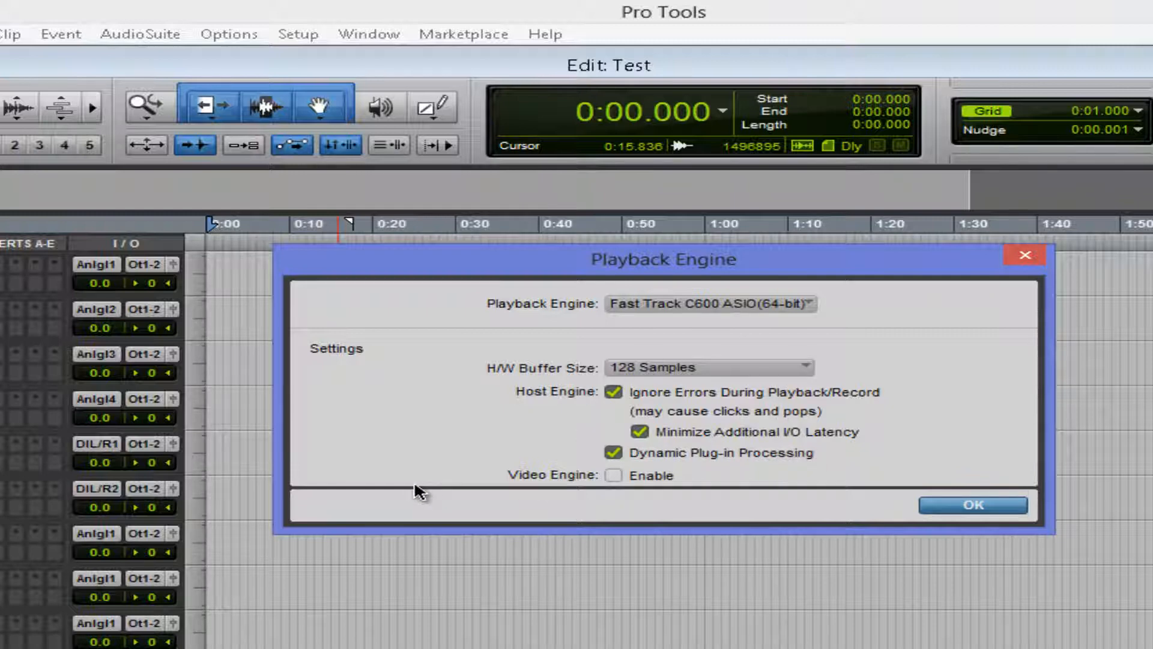
{"action": "mouse_move", "coordinate": [558, 493]}
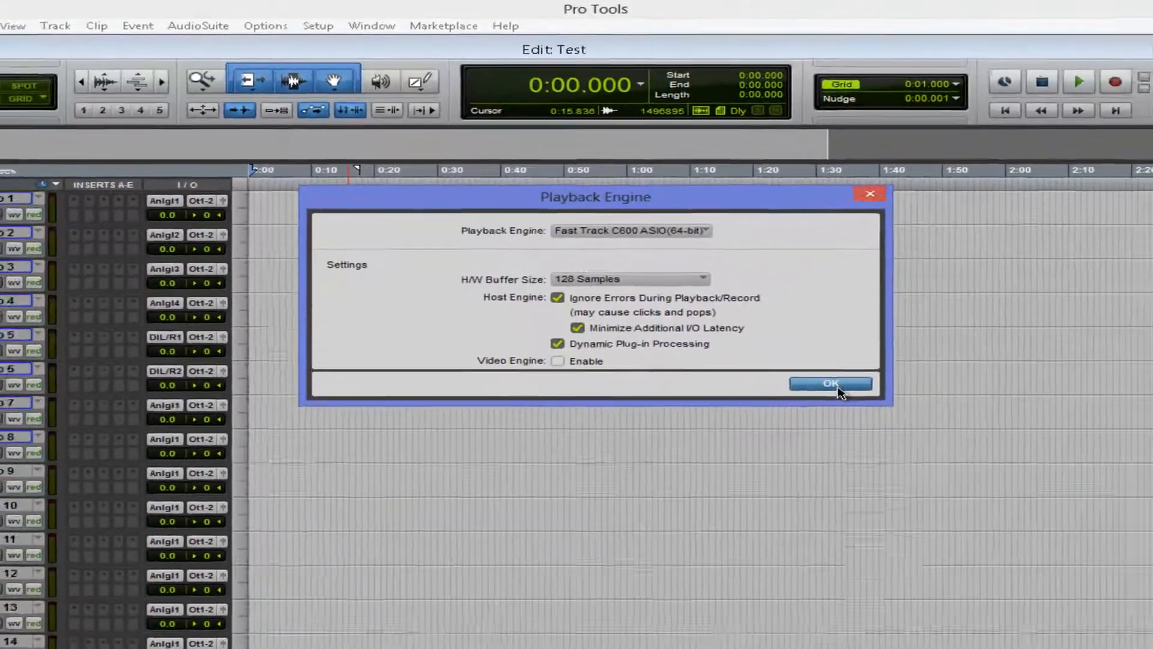
- Confirm the Playback Engine at a 128-sample buffer with Dynamic Plug-in Processing enabled
{"action": "left_click", "coordinate": [831, 383]}
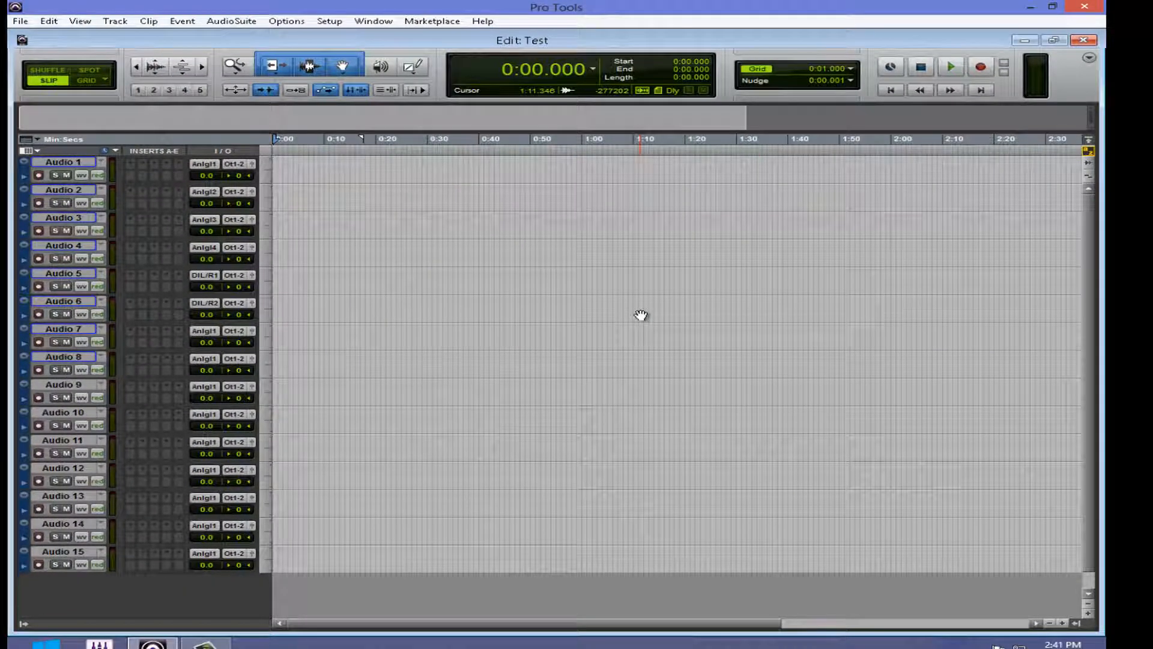